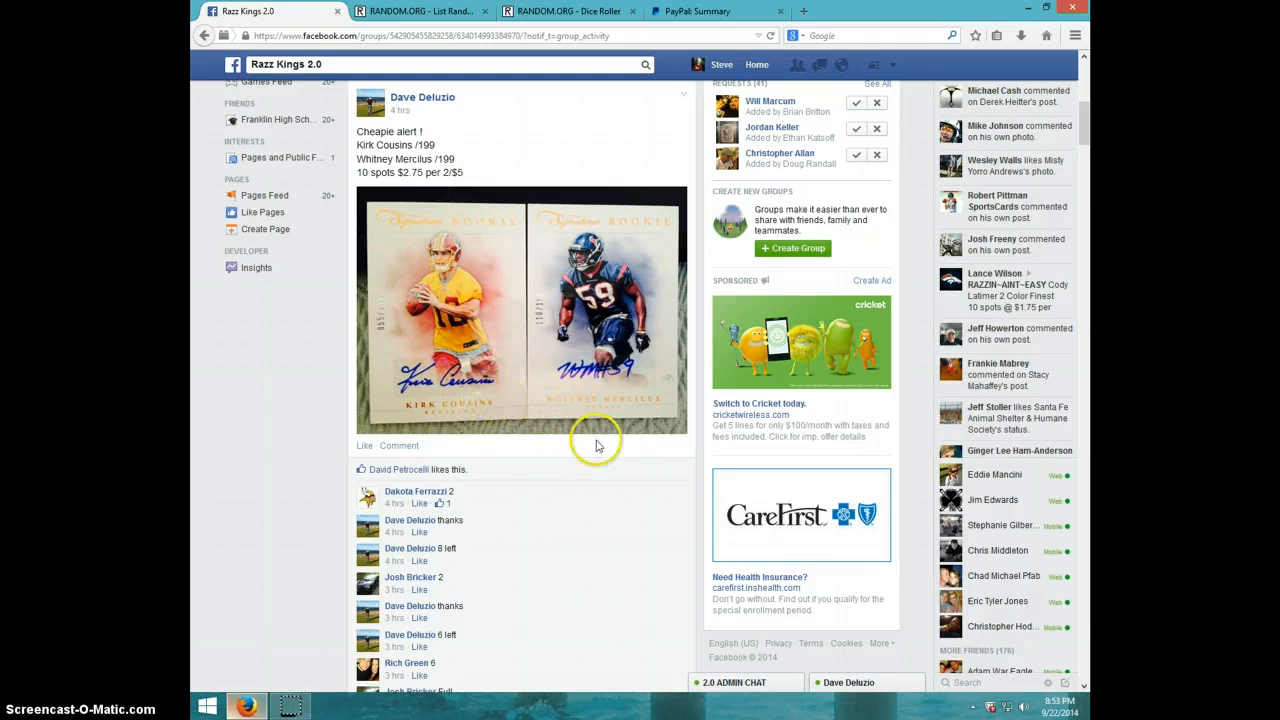
mouse_move(576, 426)
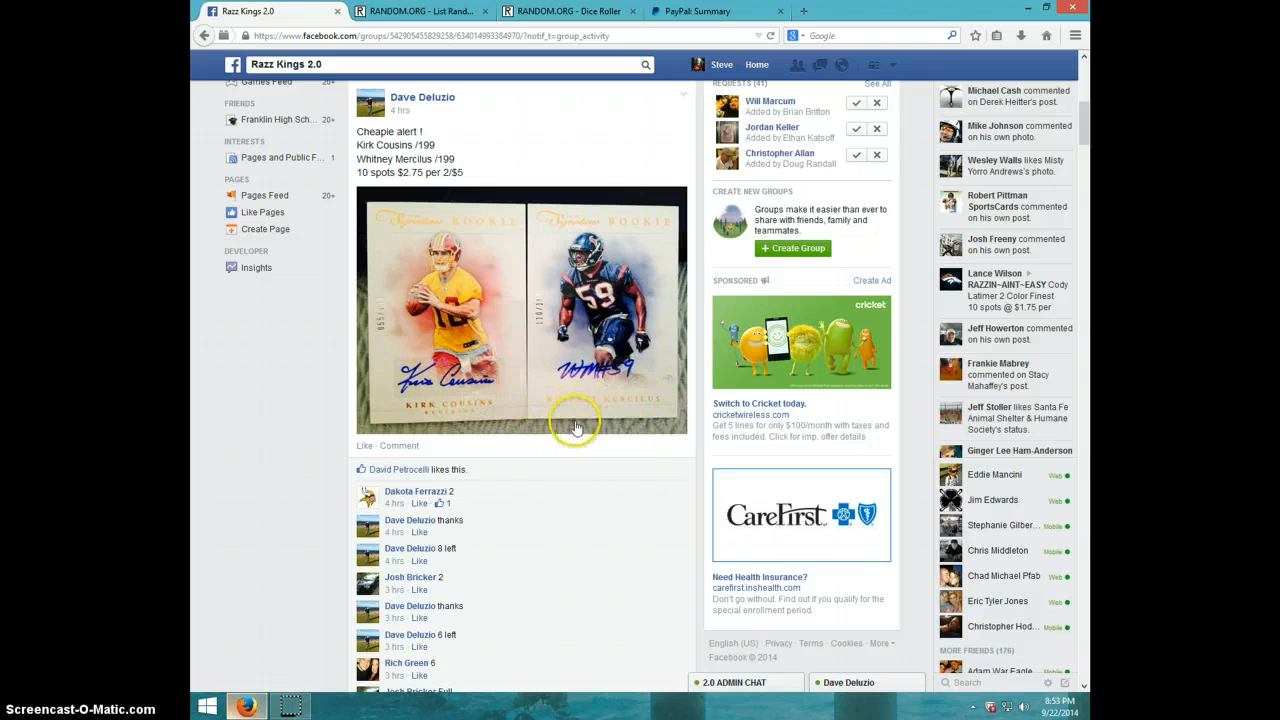
mouse_move(636, 403)
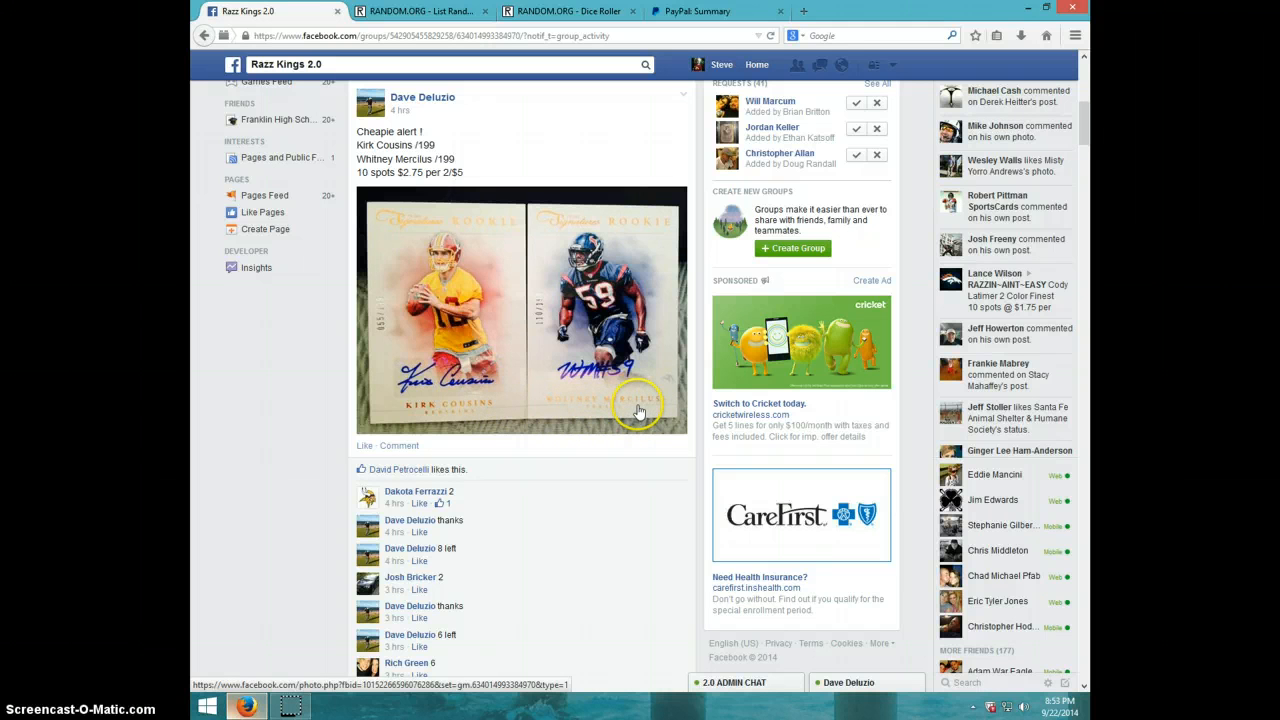
mouse_move(457, 191)
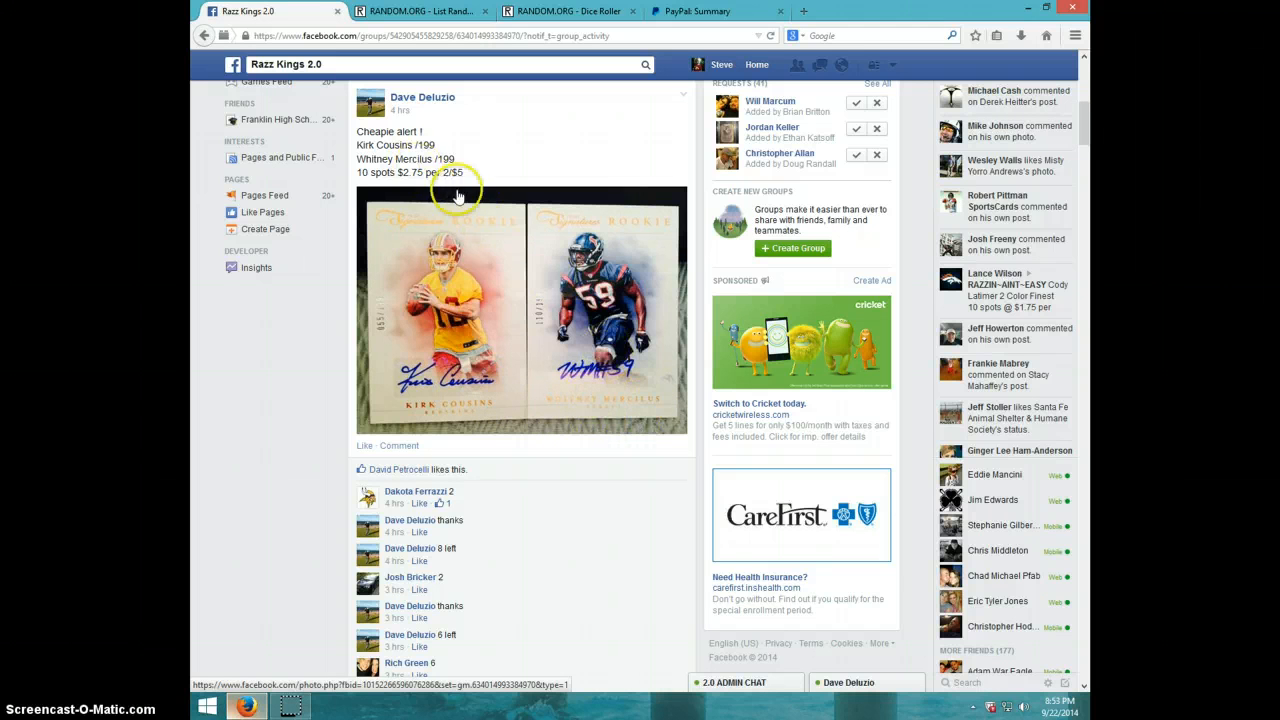
- Scroll the Cheapie alert razz post down to its last comments and the comment box
scroll("down", 3)
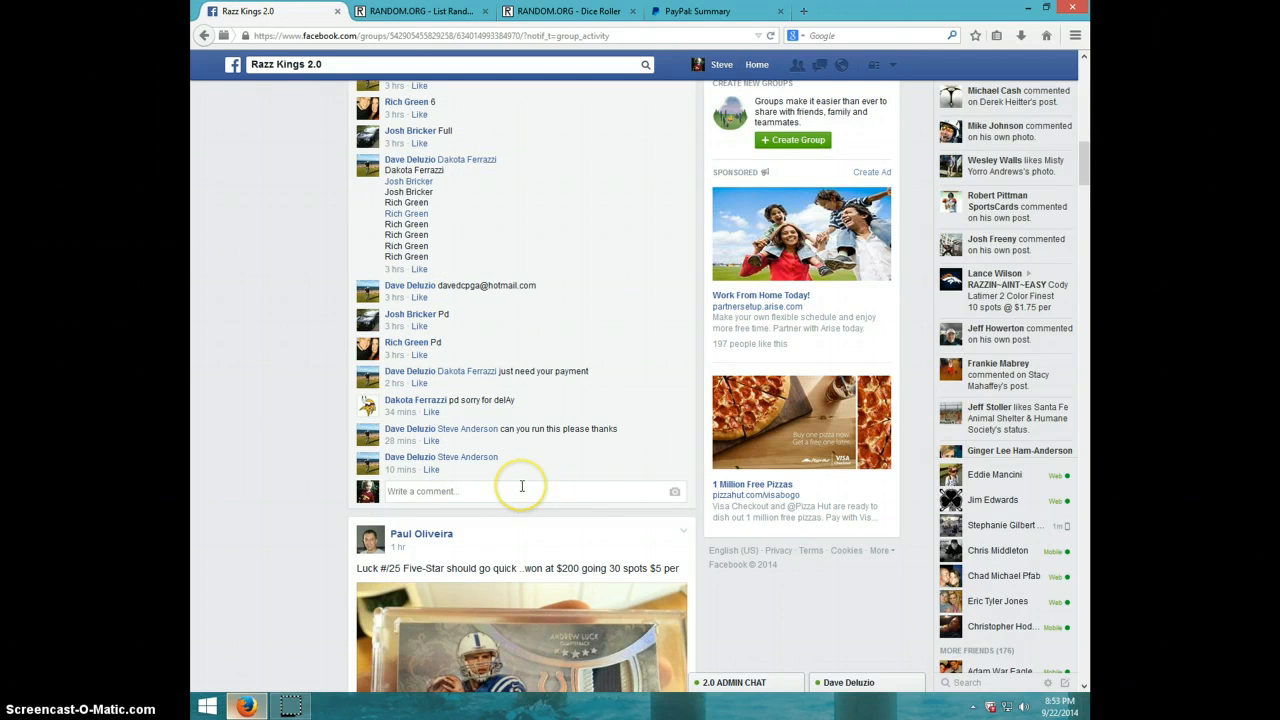
- Post 'LIVE' as a comment on the Facebook razz post
type("LIVE")
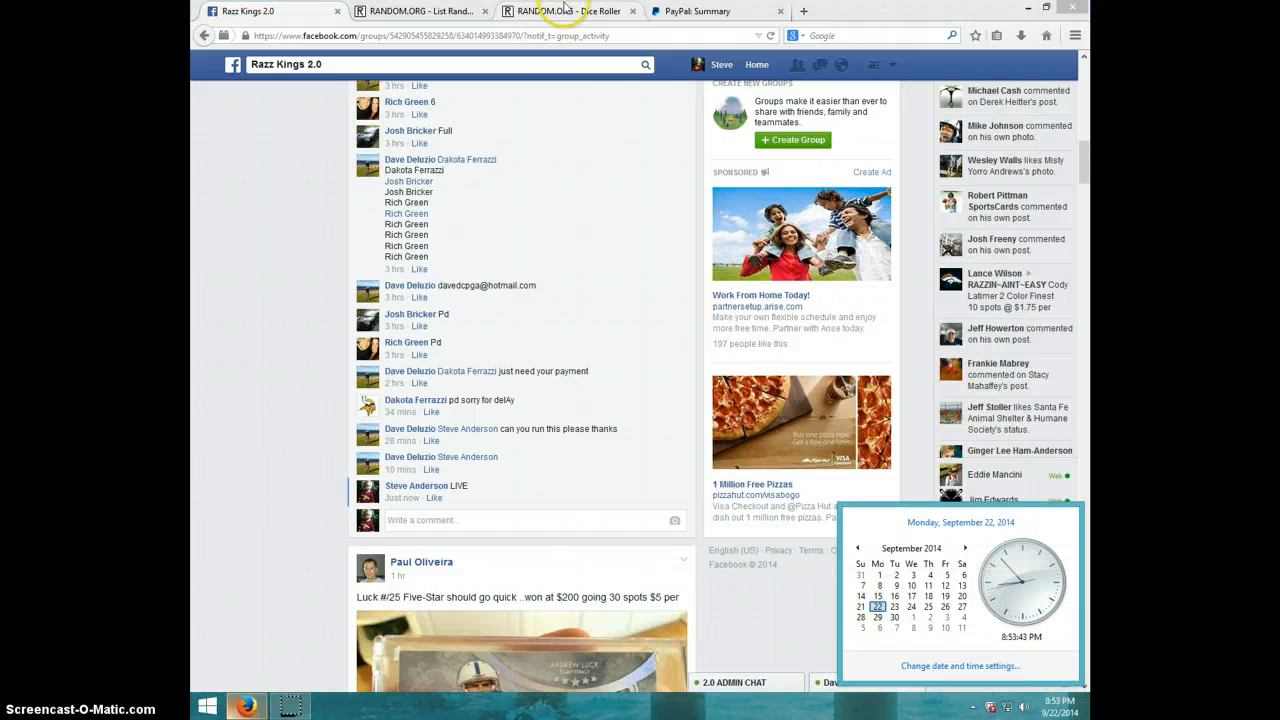
- Roll two dice on RANDOM.ORG (three and one), then return to the List Randomizer
left_click(553, 11)
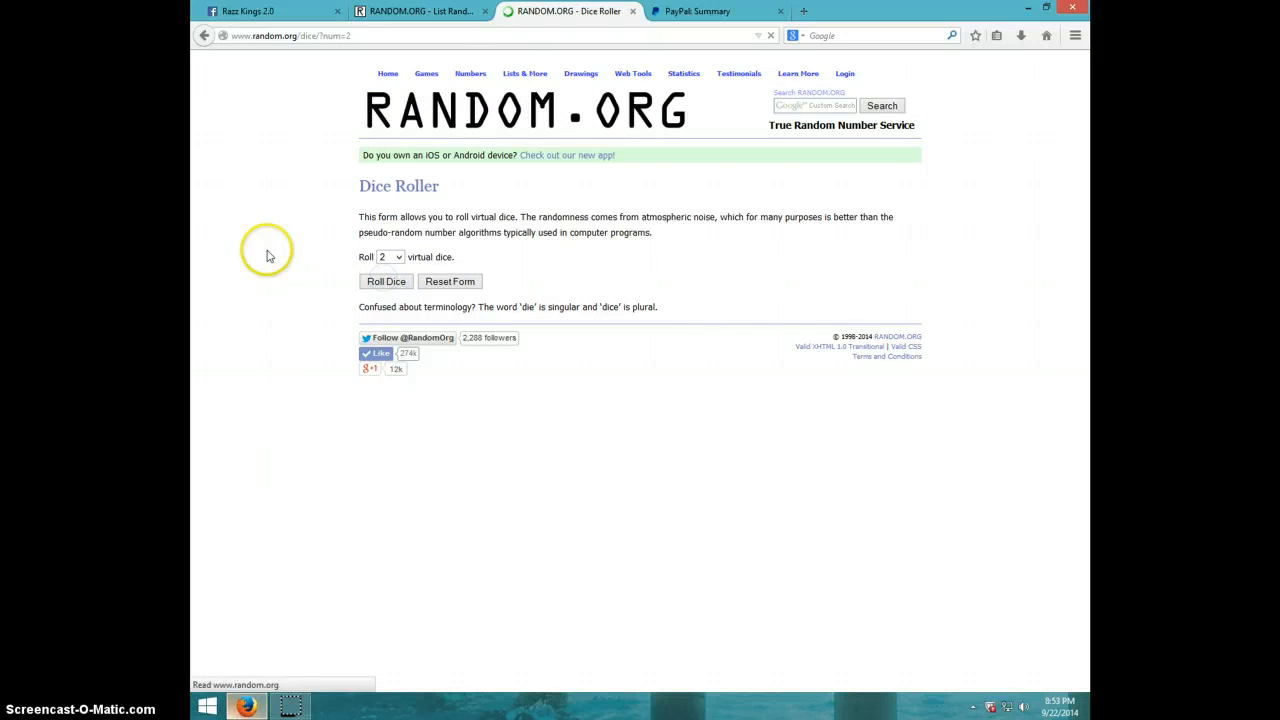
left_click(386, 281)
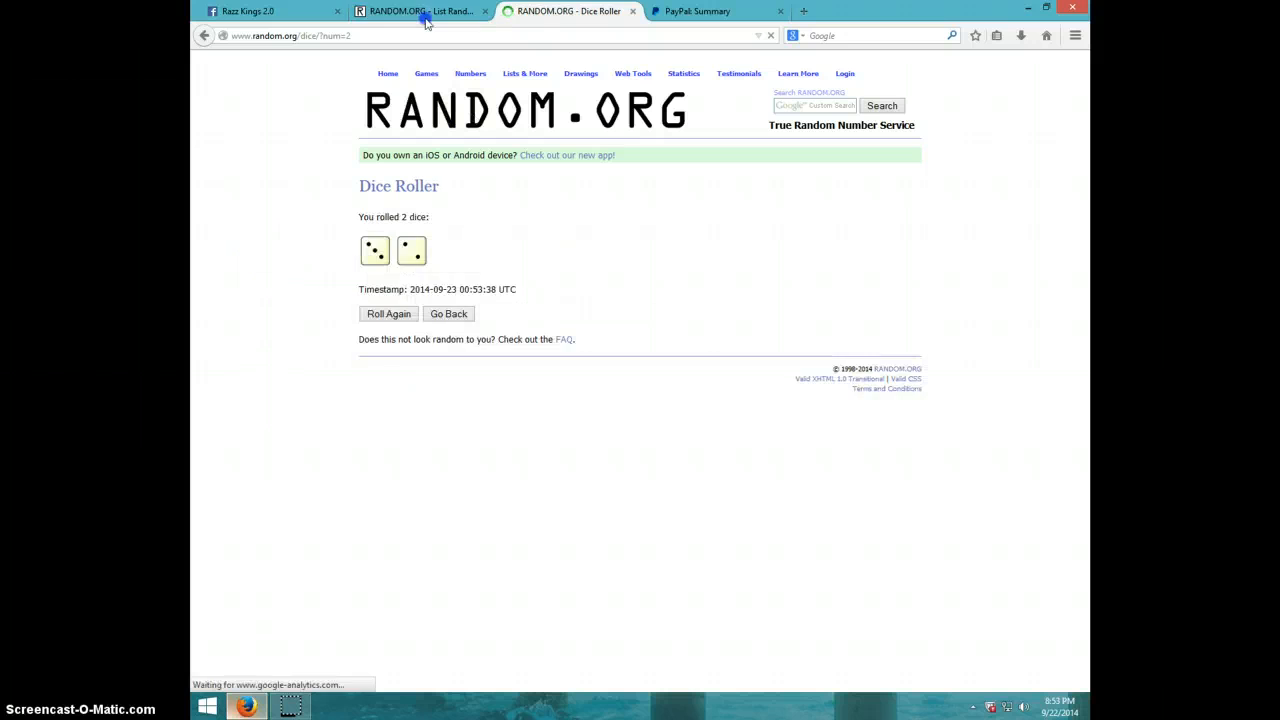
left_click(420, 11)
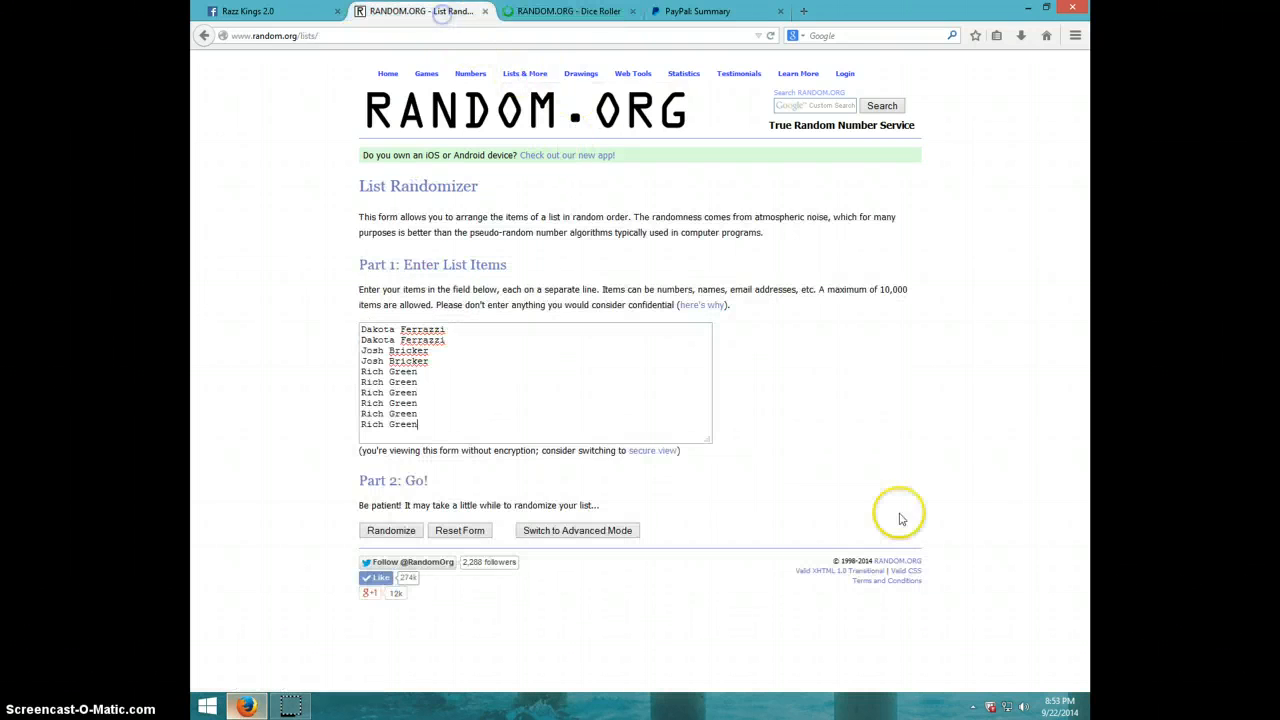
left_click(1051, 705)
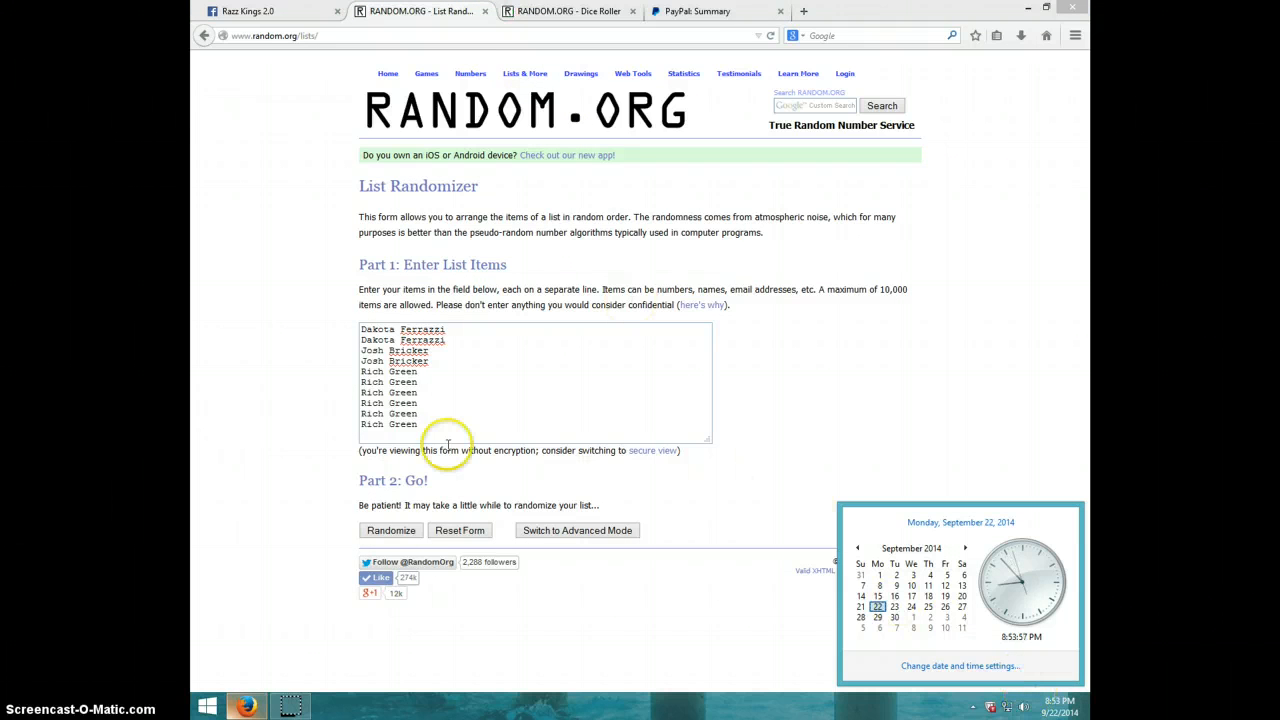
left_click(563, 11)
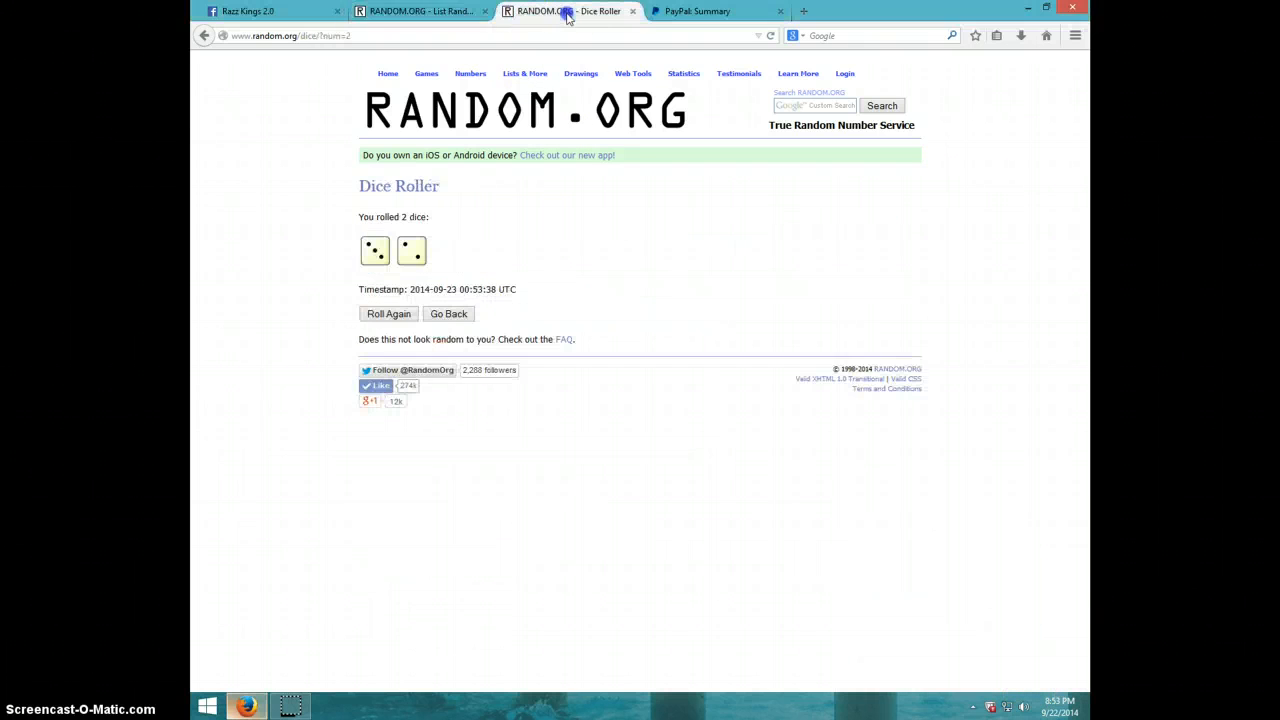
left_click(415, 11)
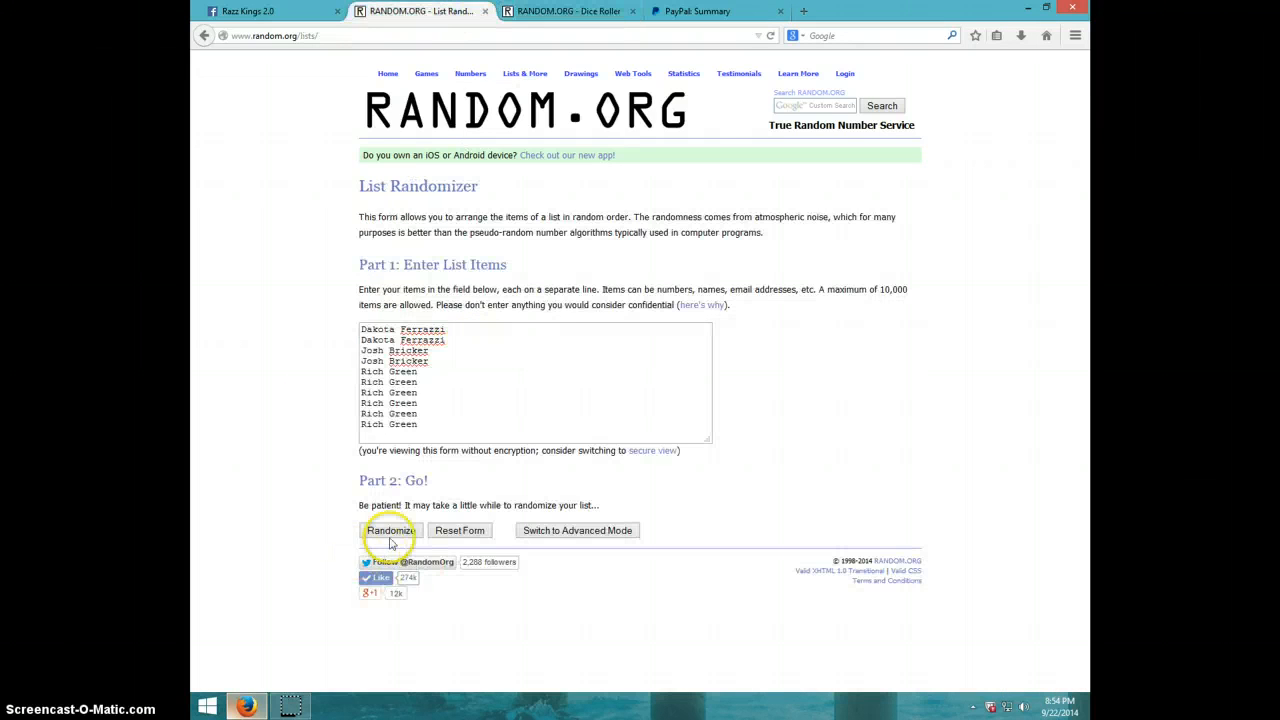
- Randomize the ten spot names repeatedly in the List Randomizer
left_click(389, 530)
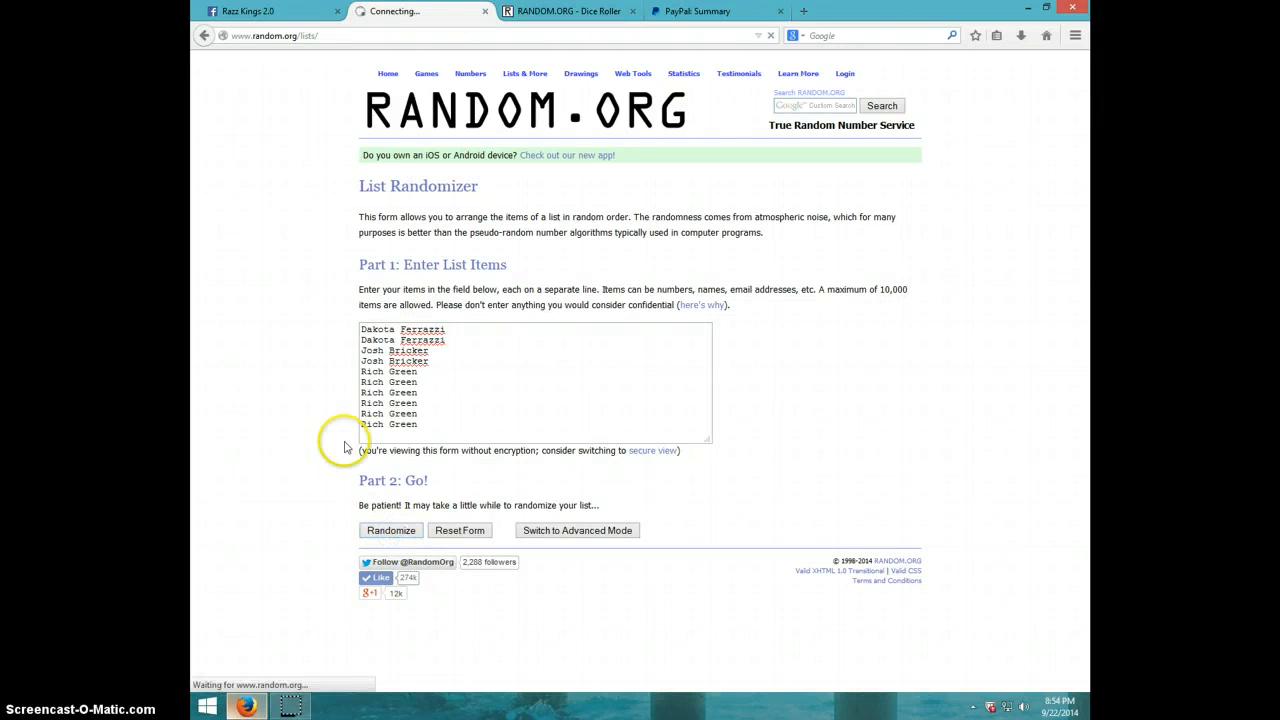
left_click(390, 530)
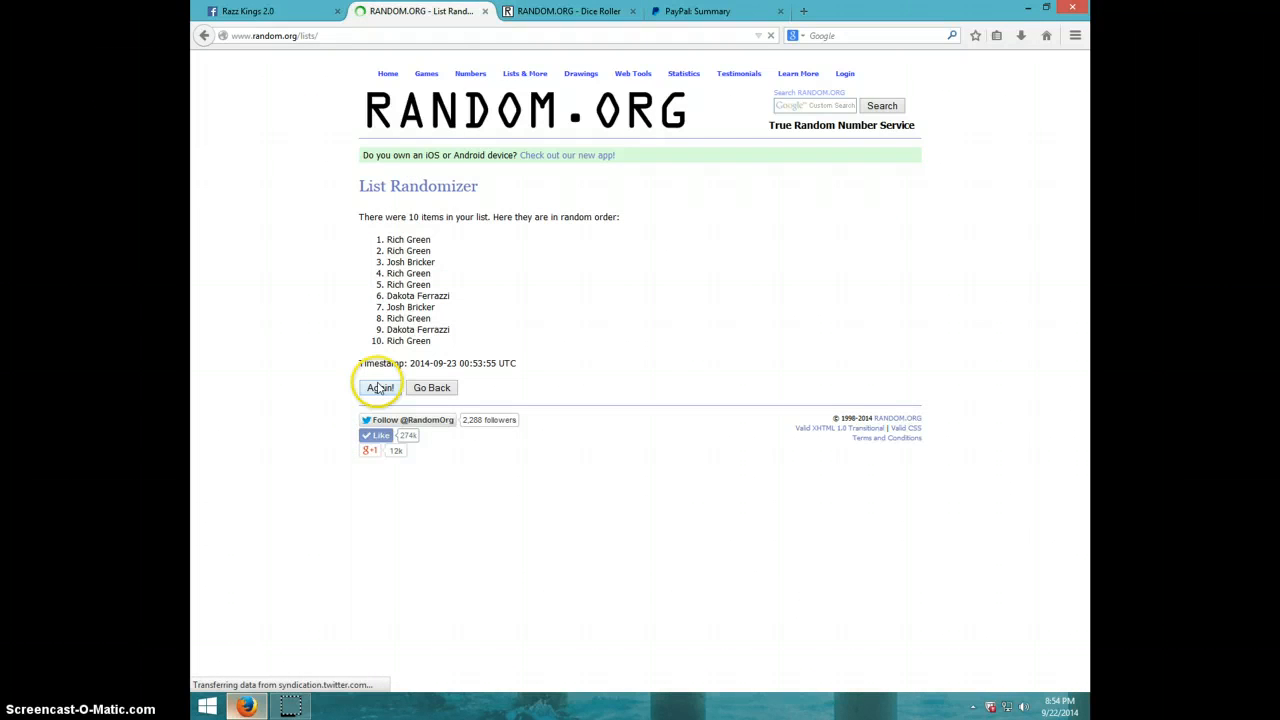
left_click(379, 387)
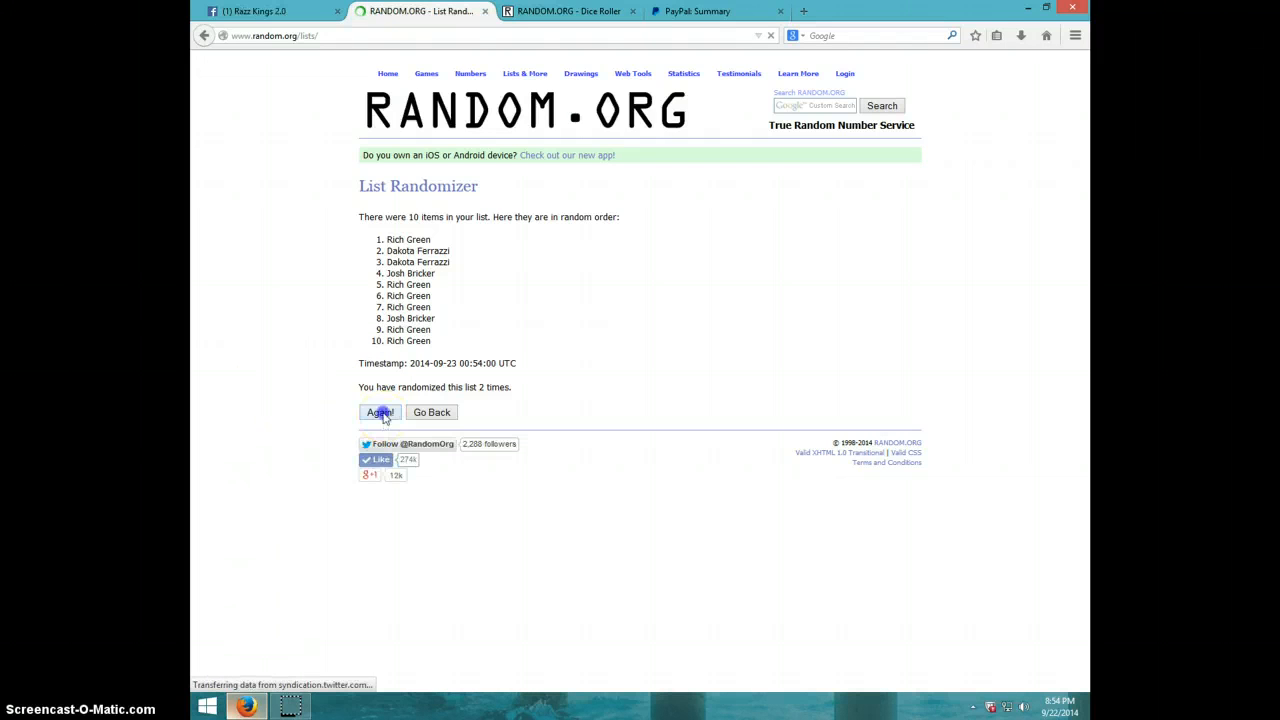
left_click(379, 412)
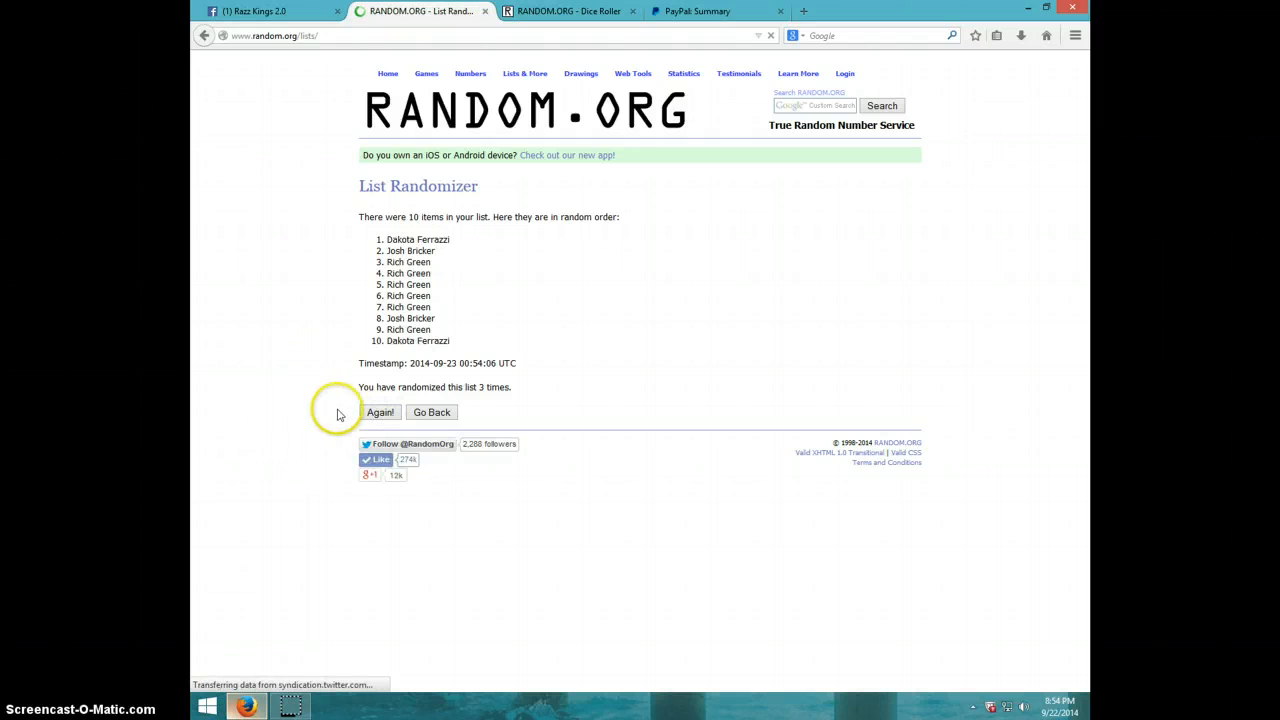
left_click(380, 412)
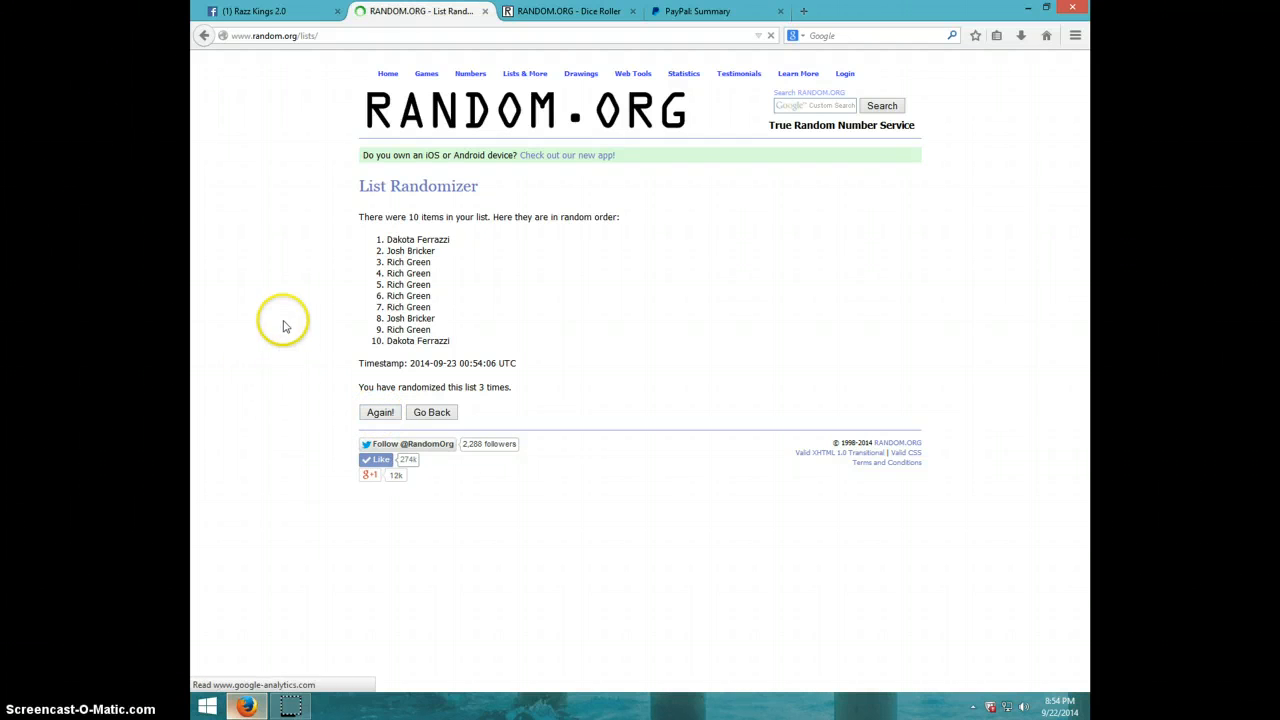
left_click(380, 412)
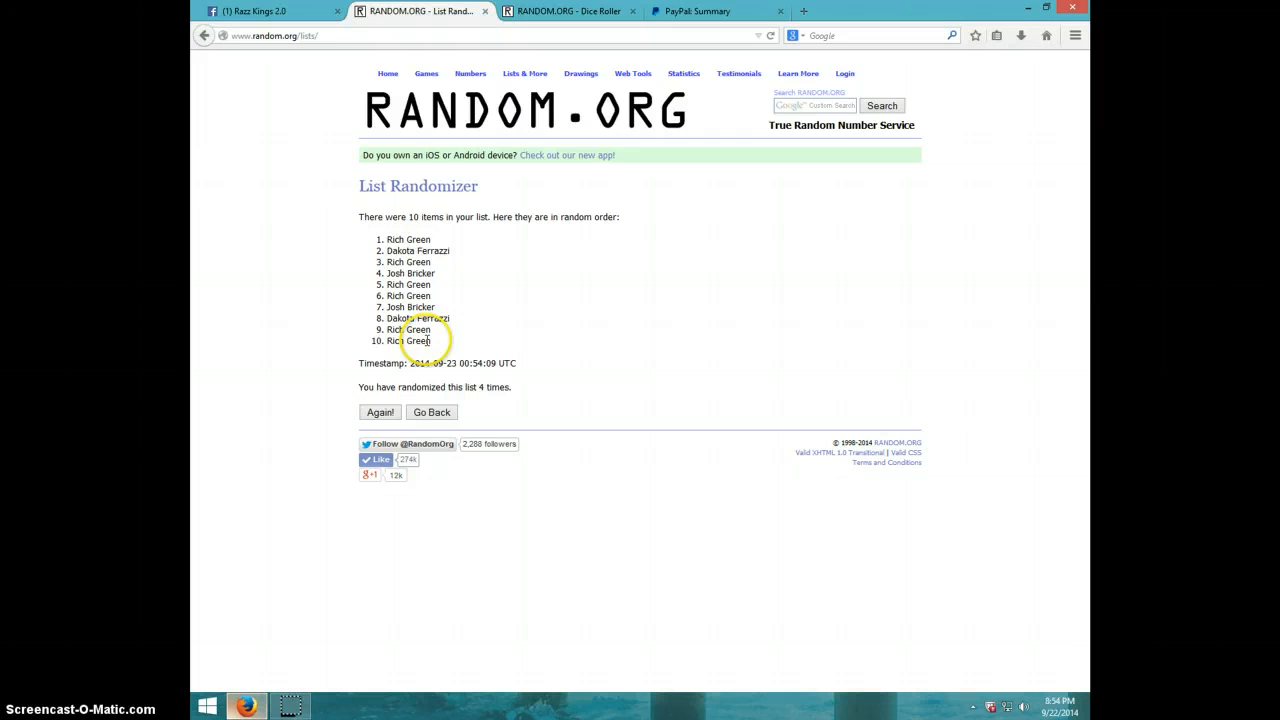
- Recheck the dice result and current date and time, then randomize the list once more
left_click(568, 12)
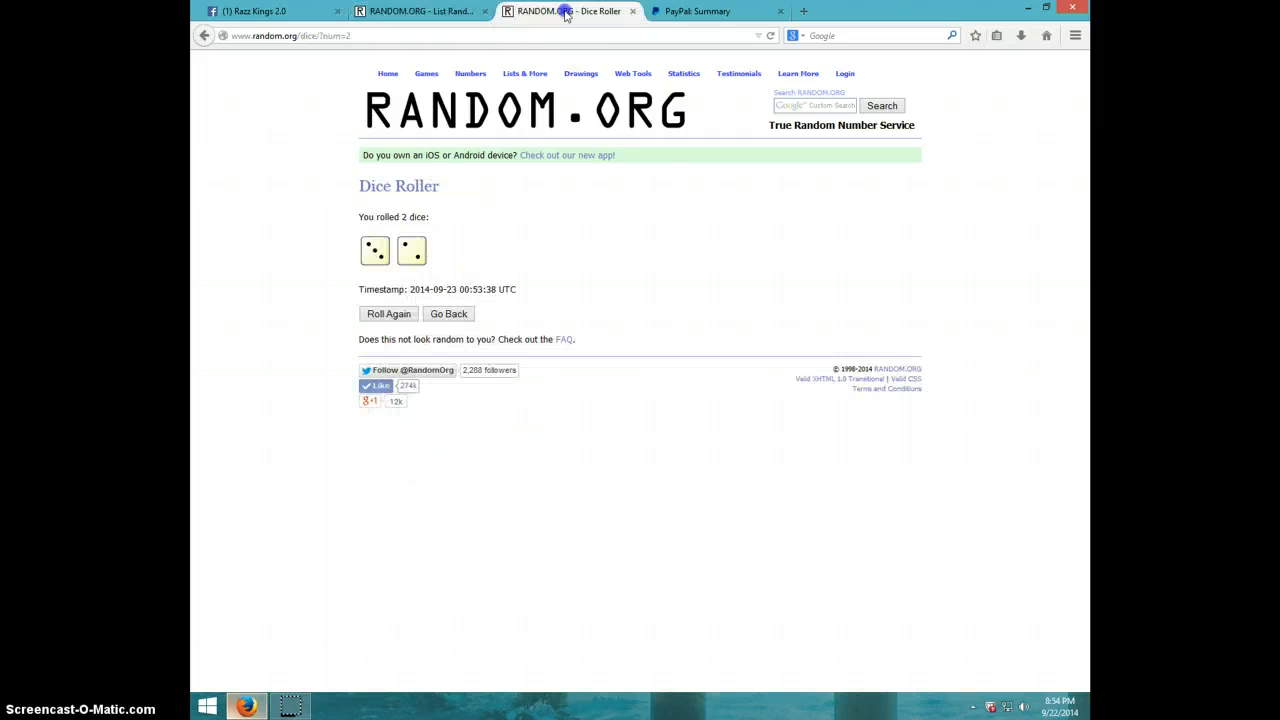
left_click(420, 11)
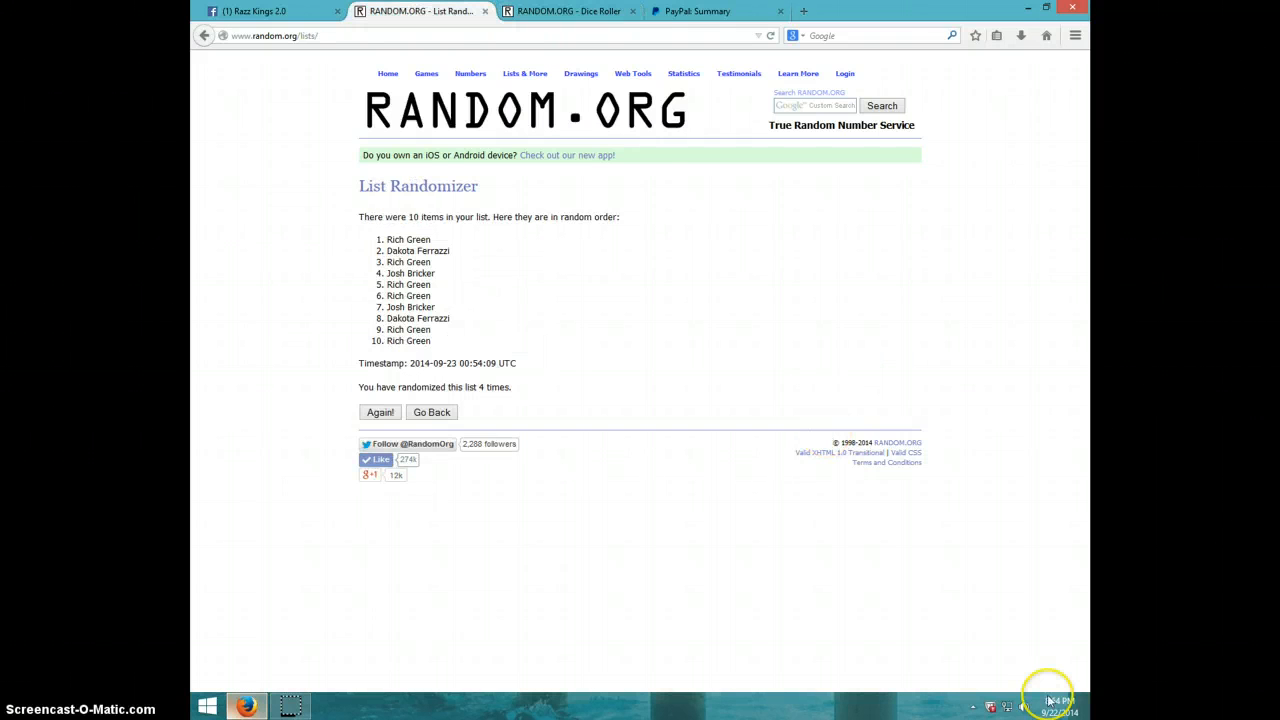
left_click(1059, 705)
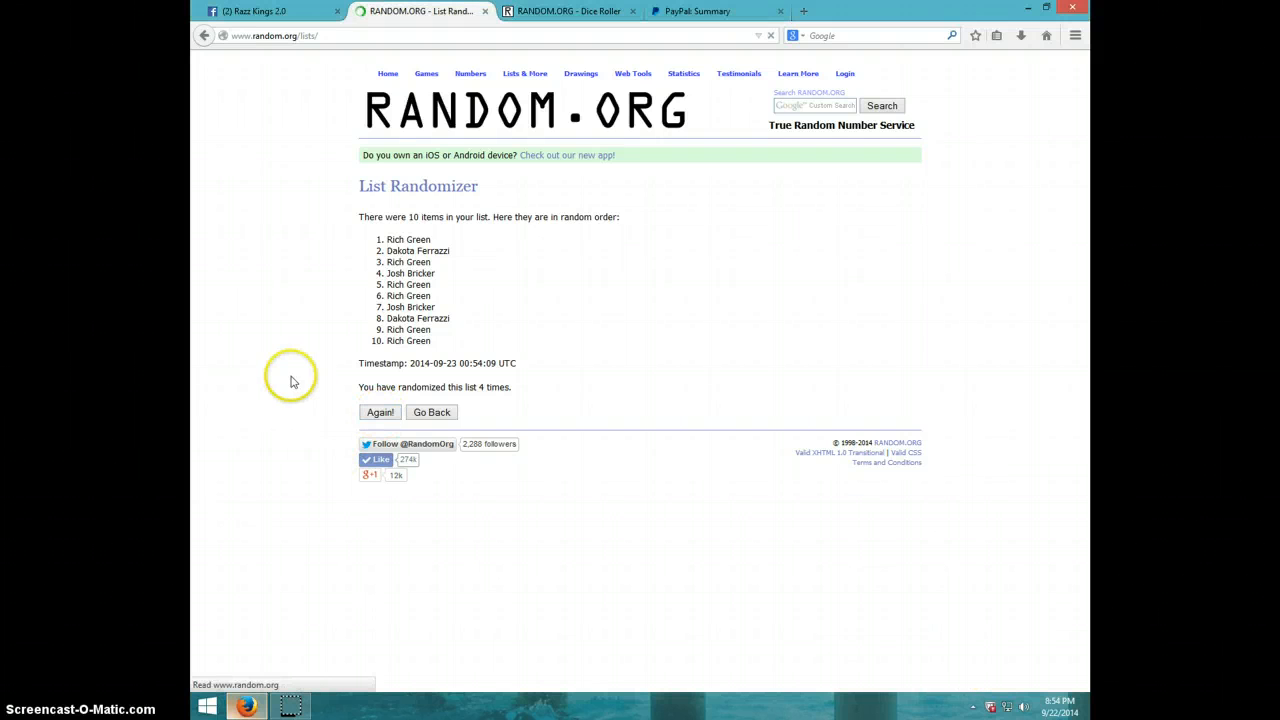
left_click(380, 412)
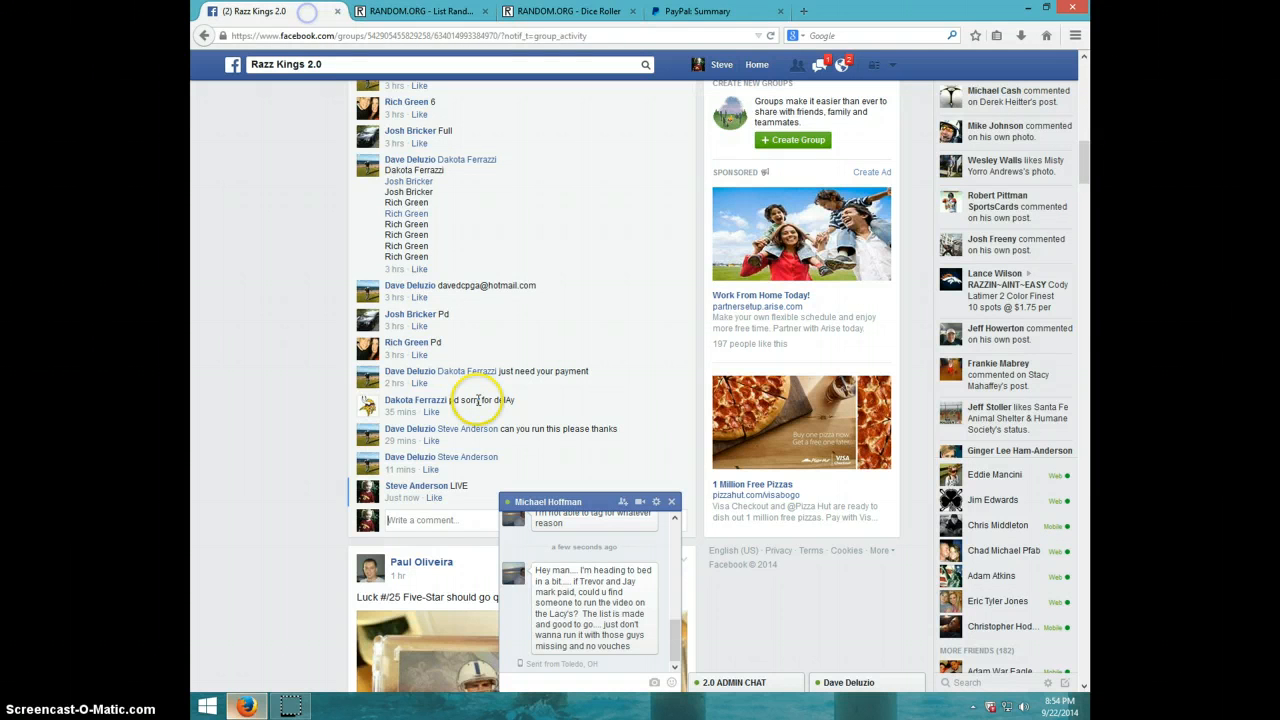
- Type 'DONE' into the razz post's Write a comment box
left_click(671, 502)
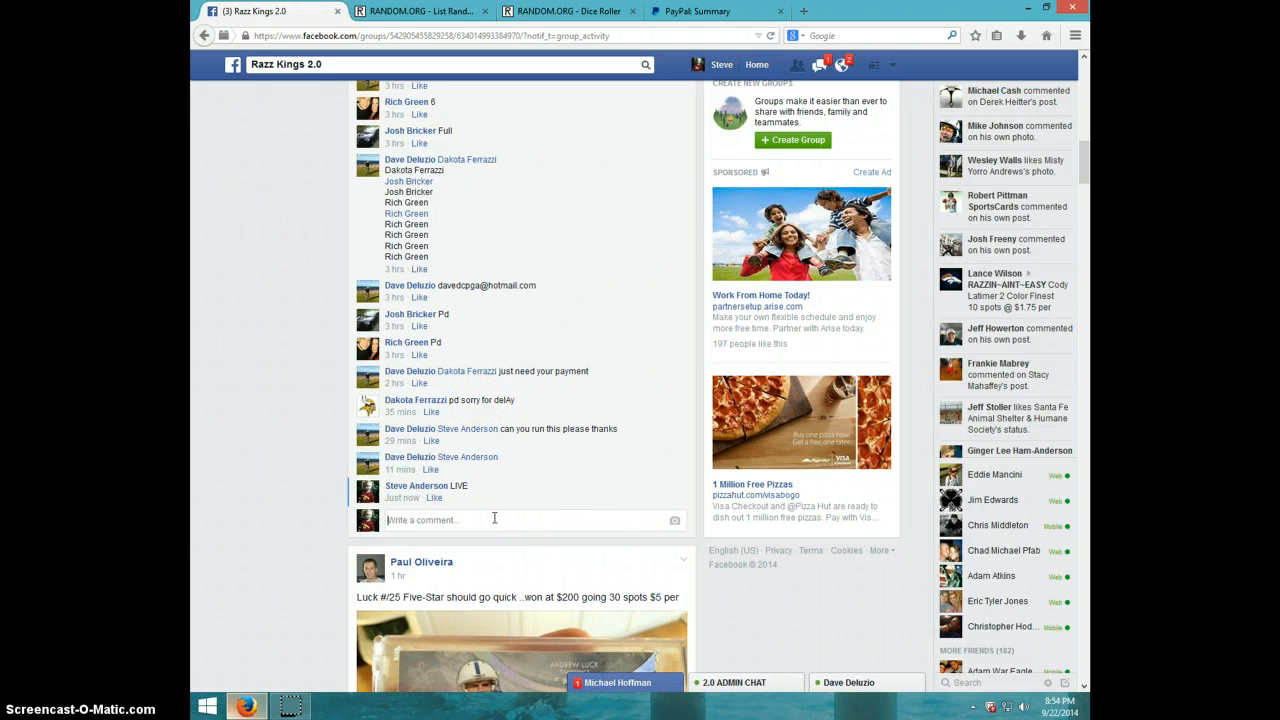
type("DONE")
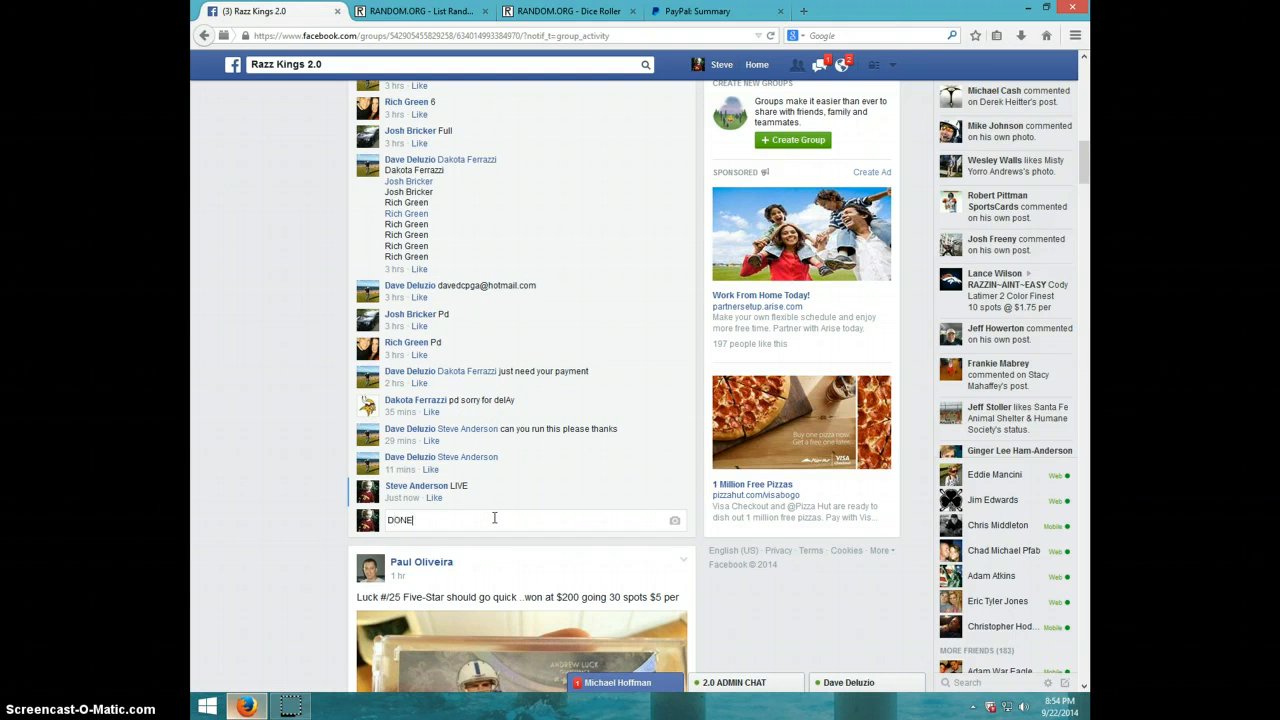